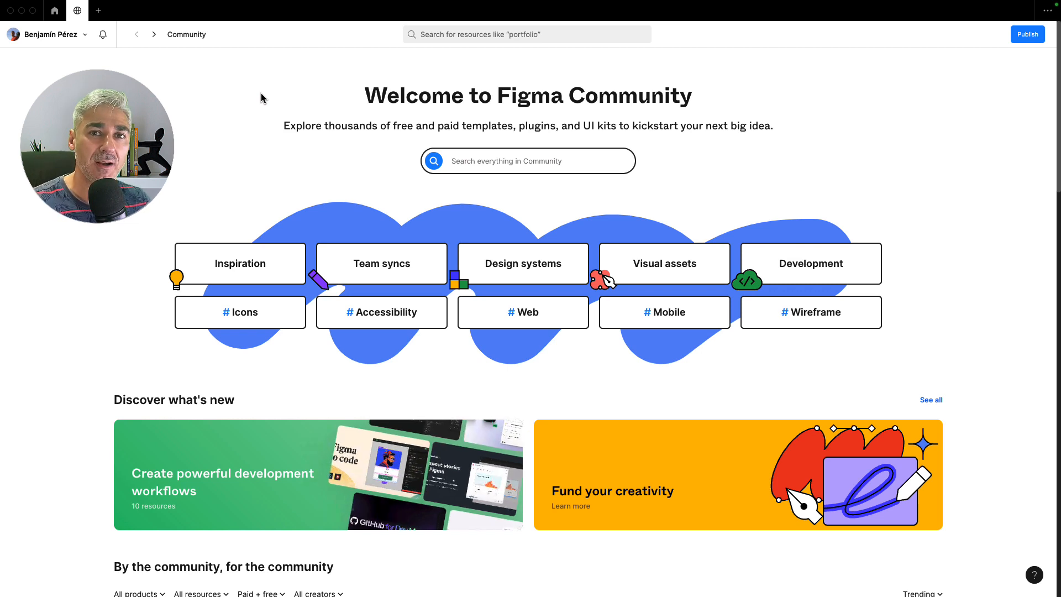
Search Figma Community for 'pet' and browse results to the Monito Pets Store template
left_click(528, 161)
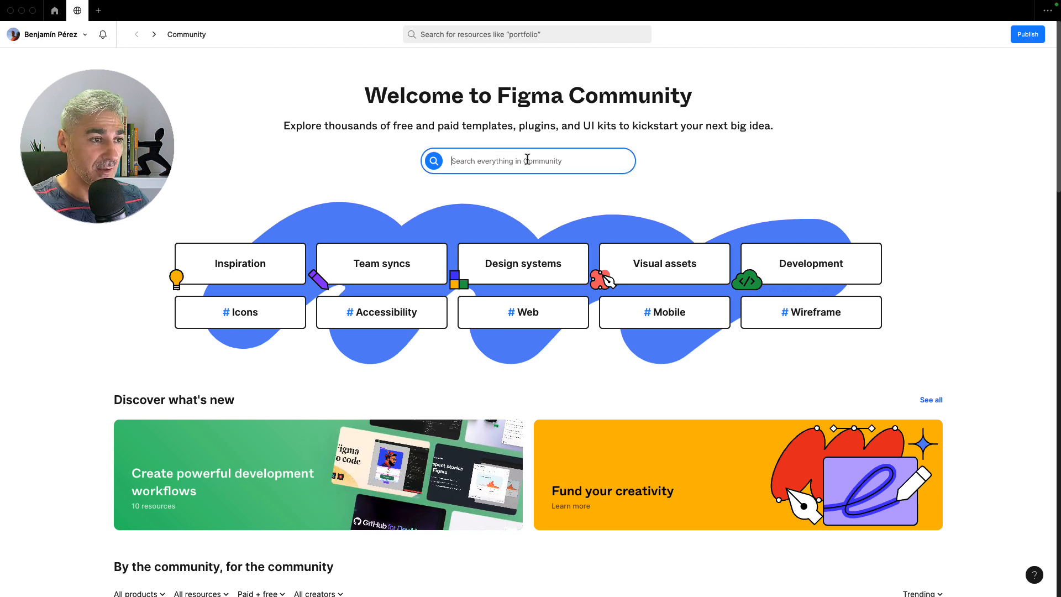
type("pet")
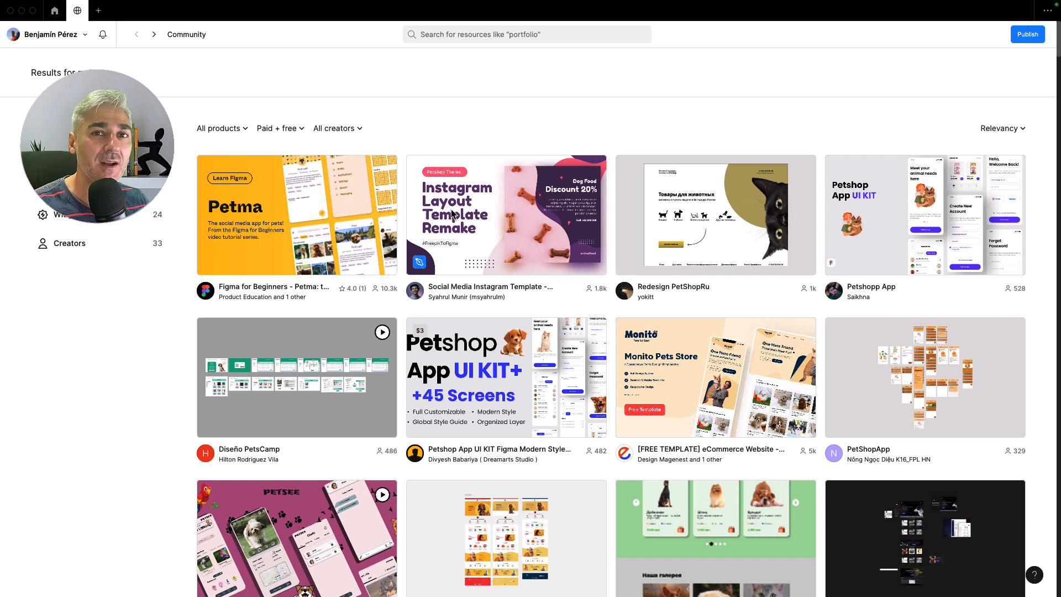
mouse_move(585, 230)
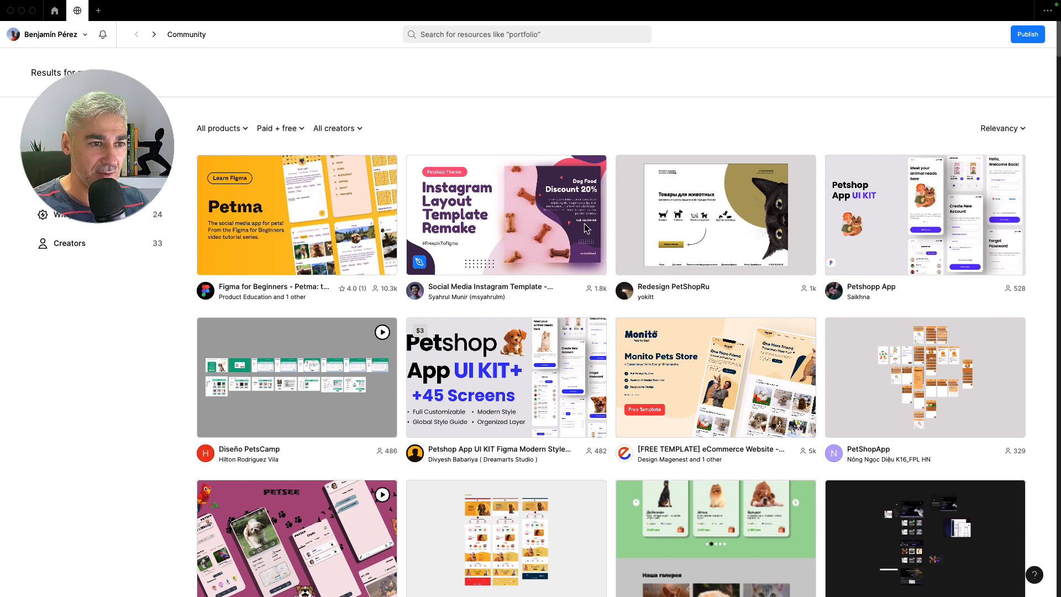
scroll("down", 3)
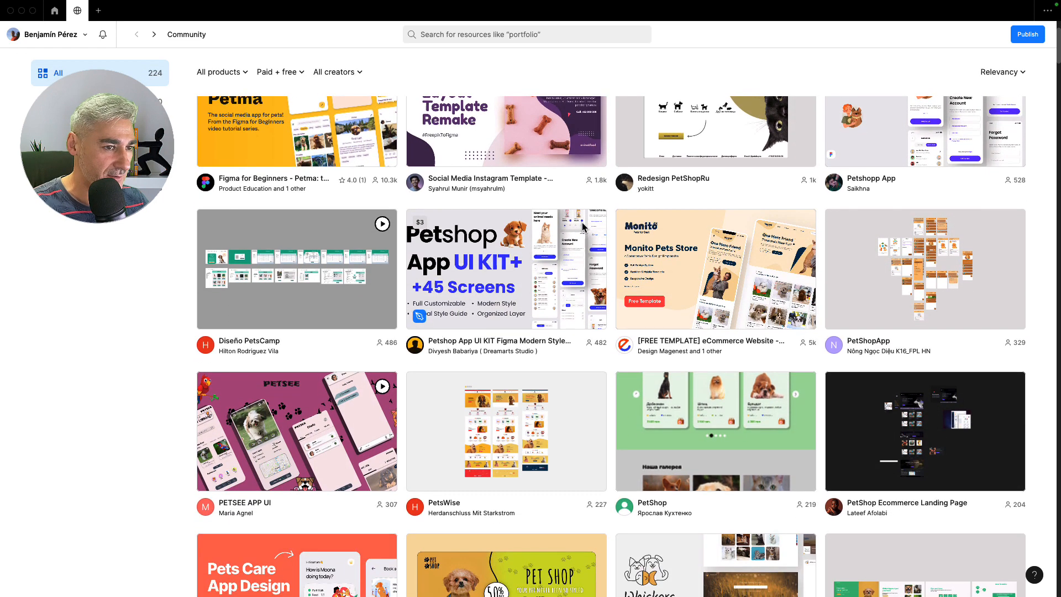
scroll("down", 3)
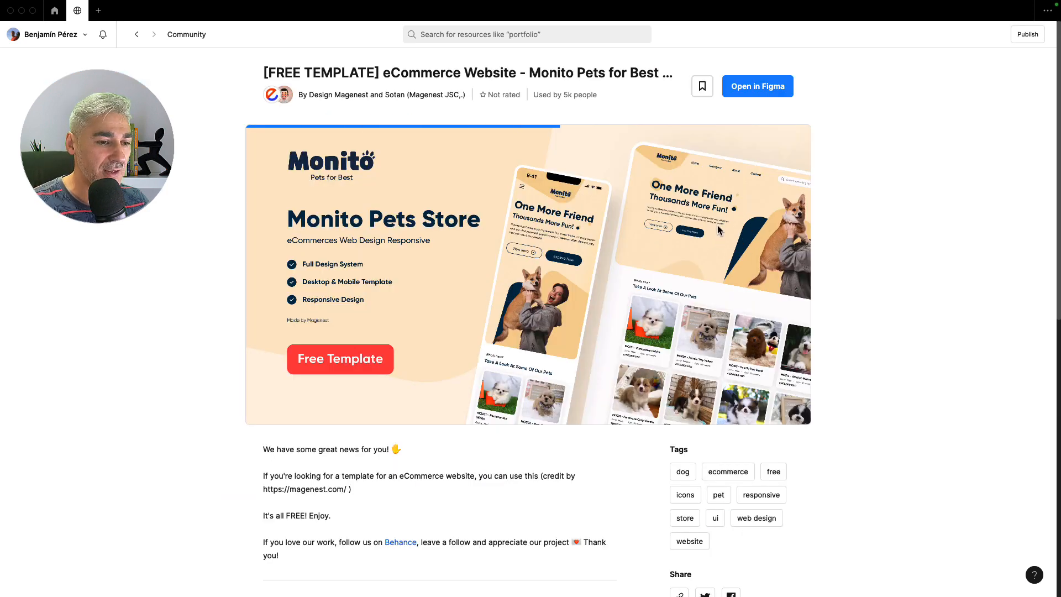
scroll("down", 3)
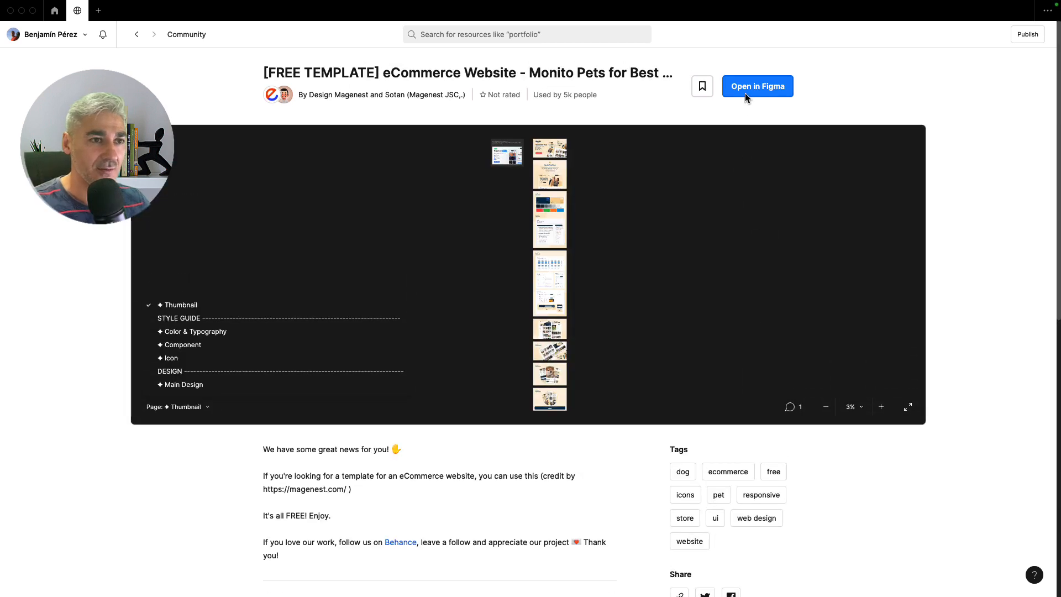
Copy the Monito template into drafts and rebrand its pages as Petmigu
left_click(757, 86)
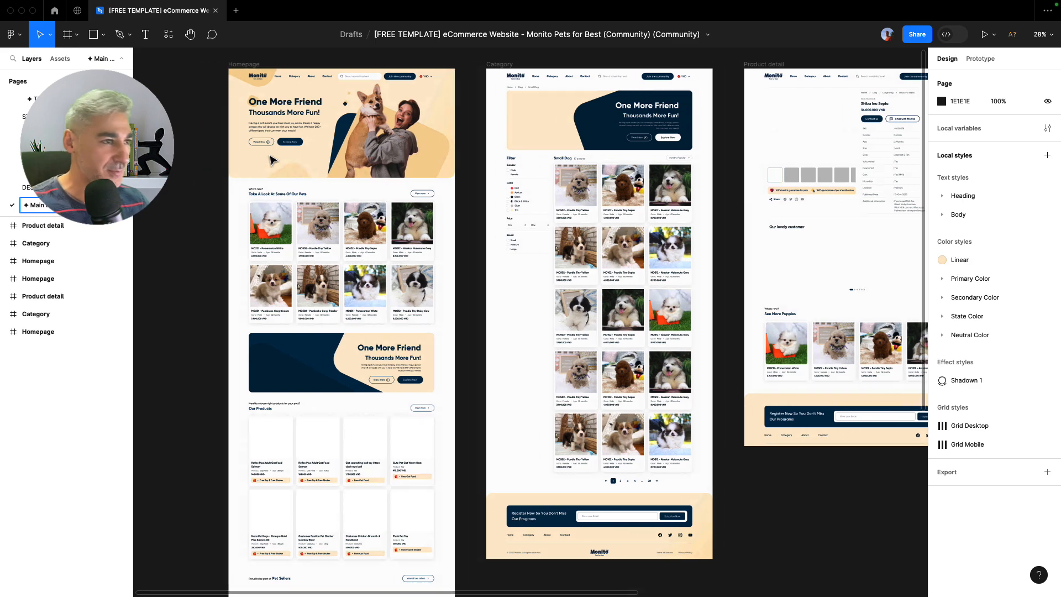
scroll("down", 3)
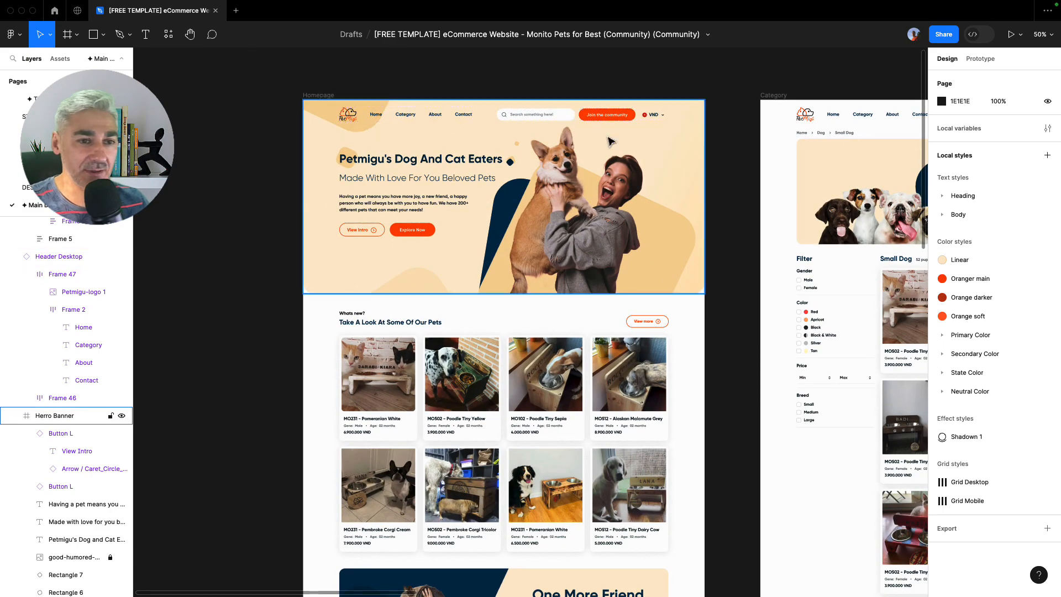
scroll("down", 3)
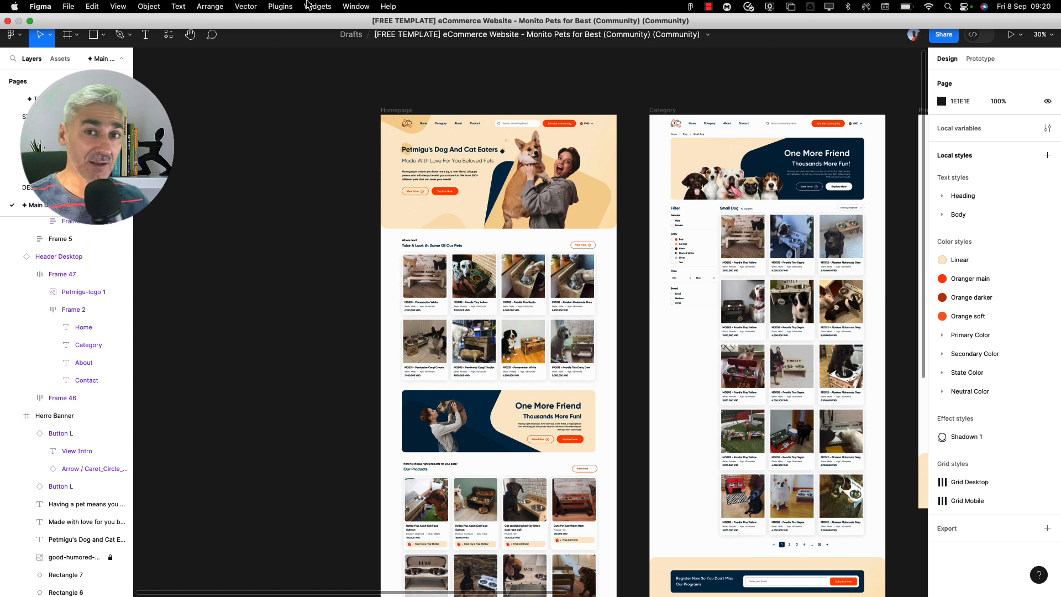
Launch and start the Figma to WordPress plugin
left_click(279, 6)
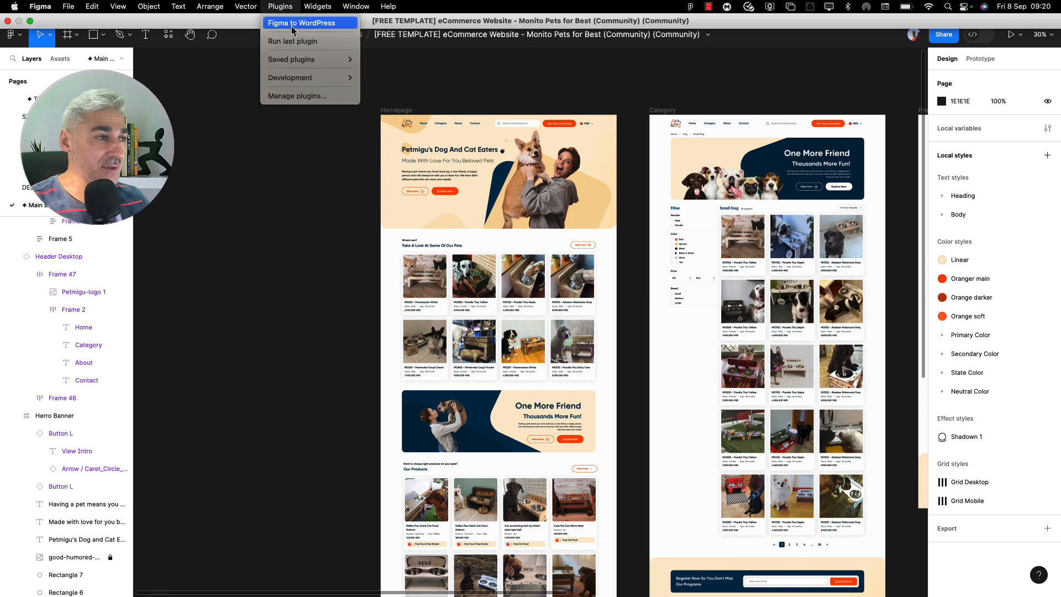
left_click(302, 22)
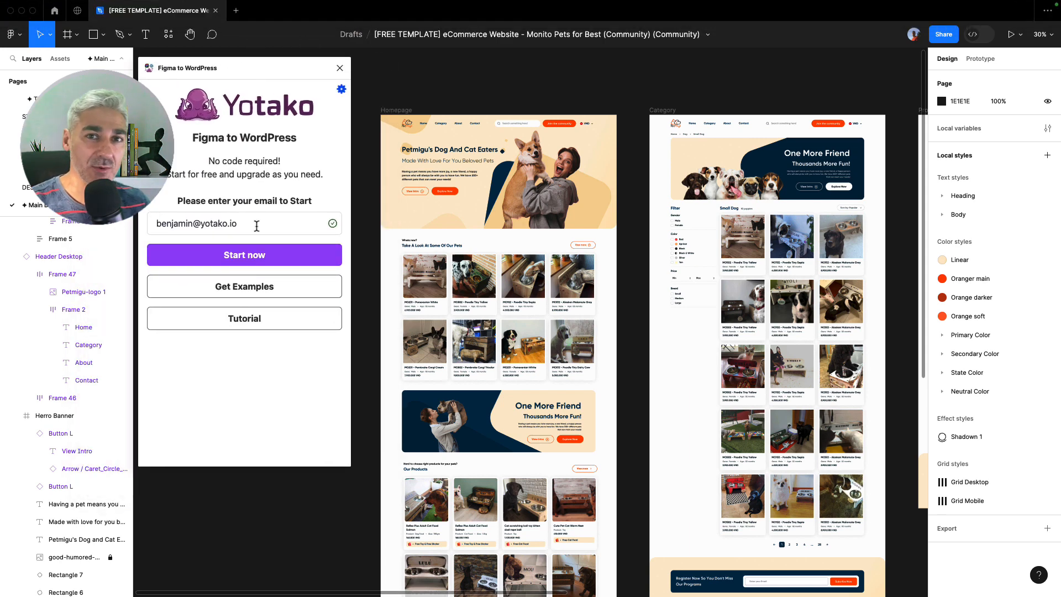
left_click(244, 256)
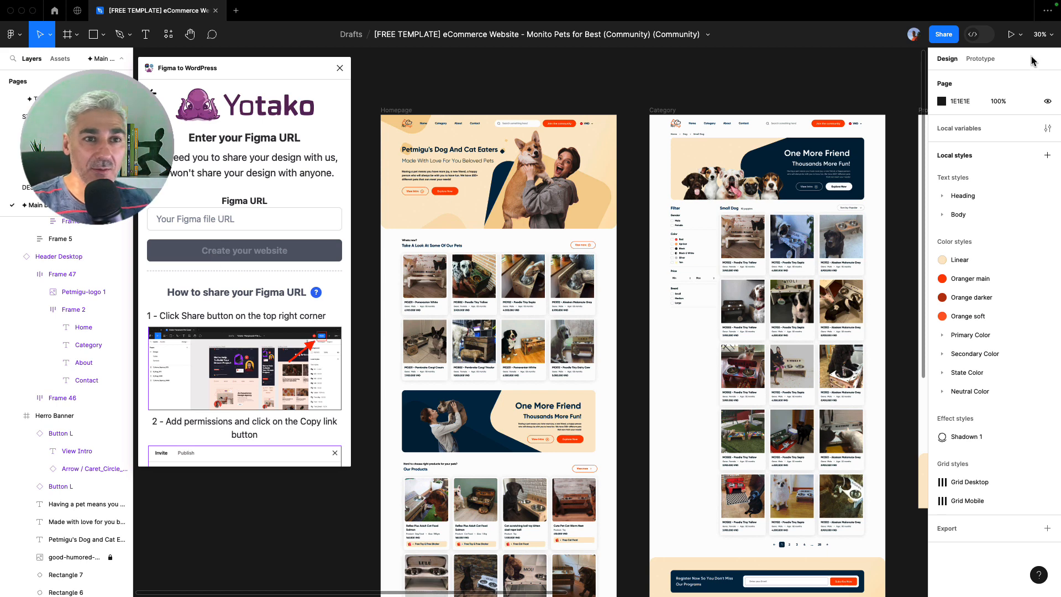
Copy the file's share link and submit it to create the website
left_click(942, 34)
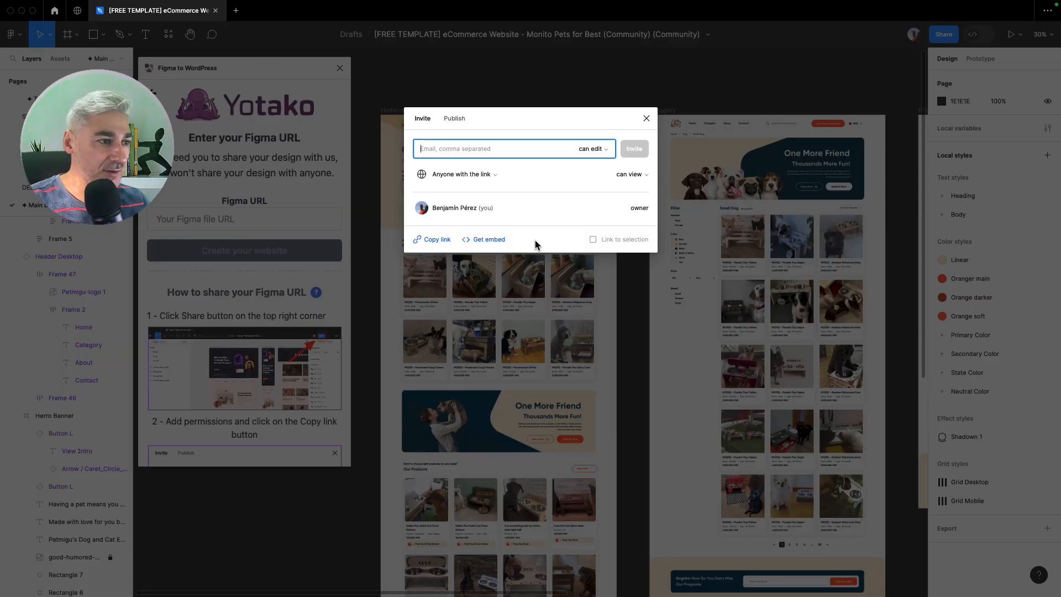
left_click(435, 239)
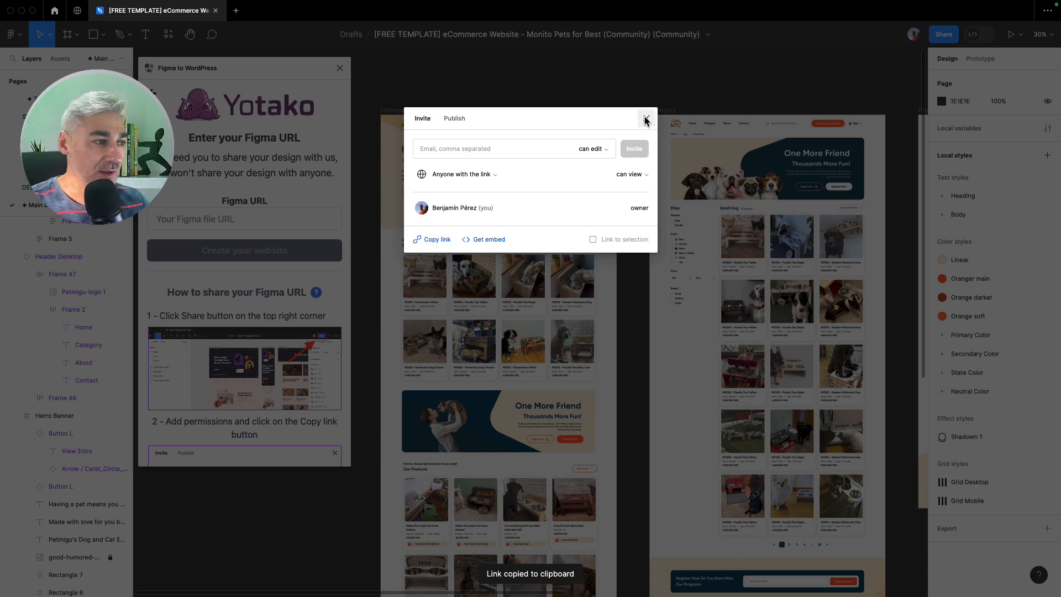
left_click(645, 120)
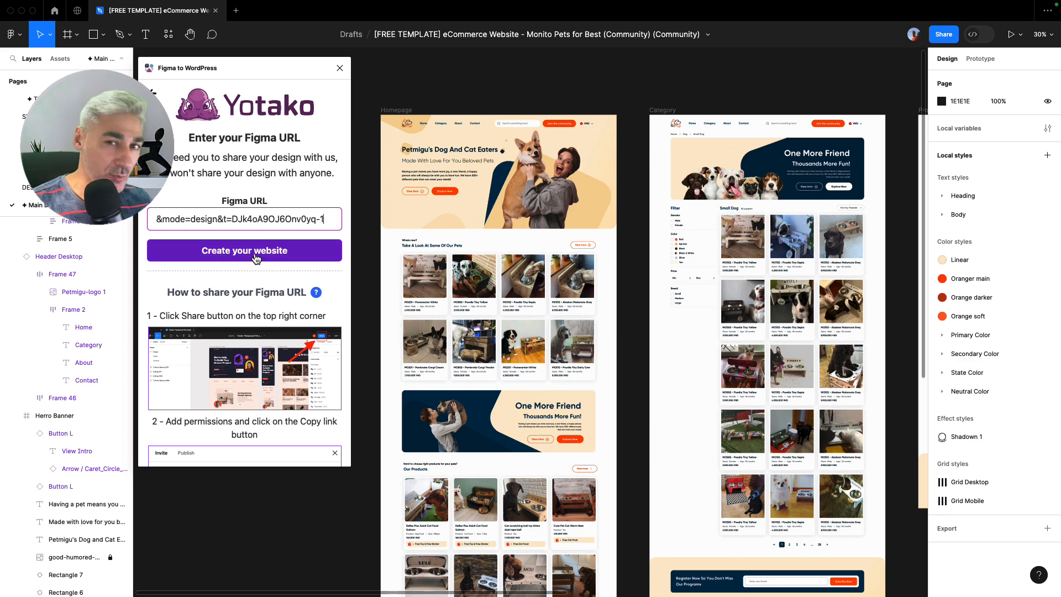
left_click(244, 250)
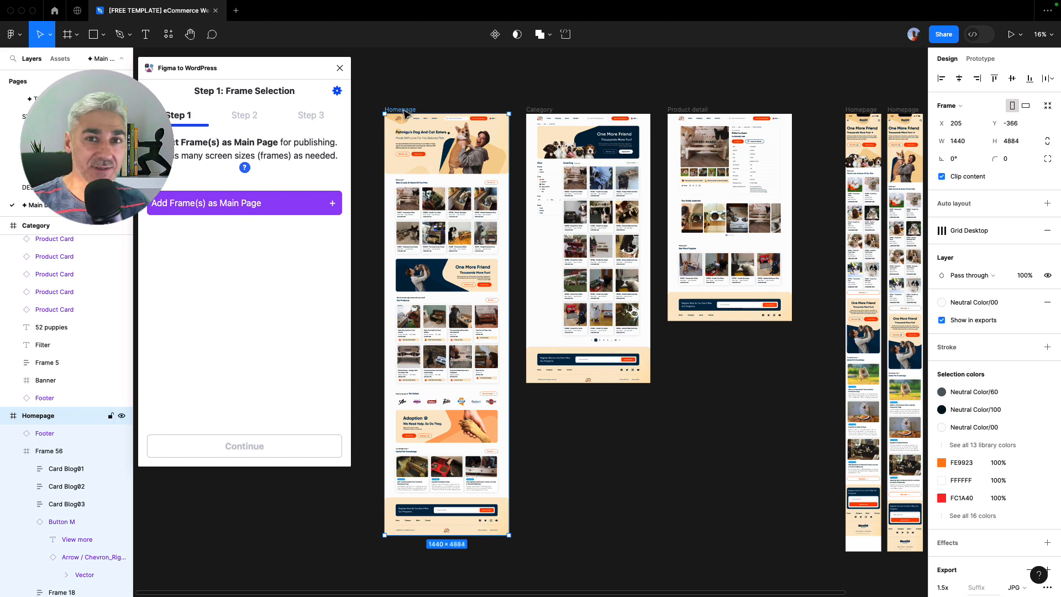
Add Homepage as the main page and Category as a normal page, skipping auto-detection
left_click(243, 203)
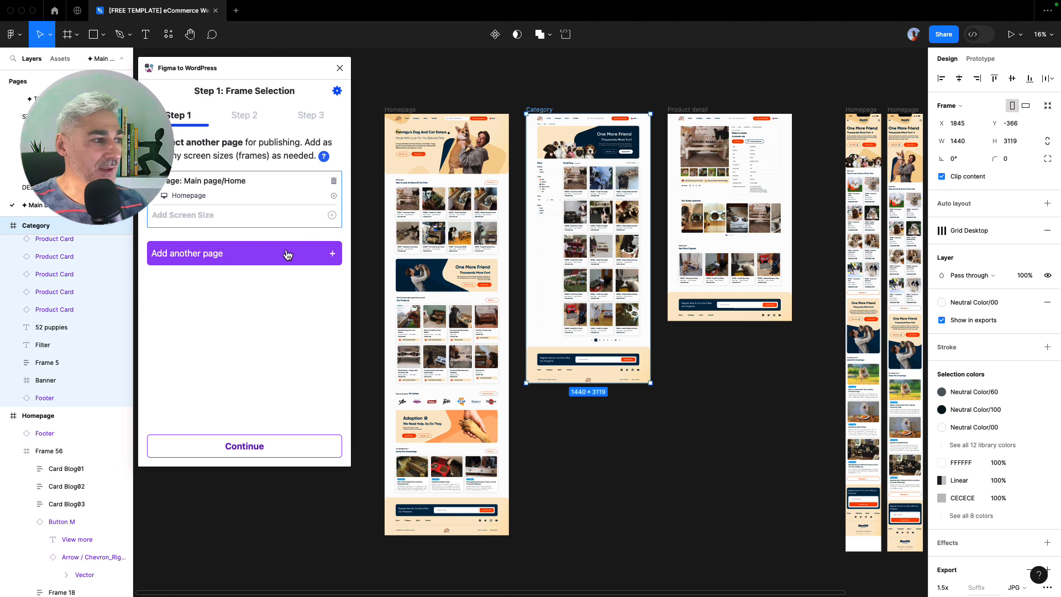
mouse_move(254, 259)
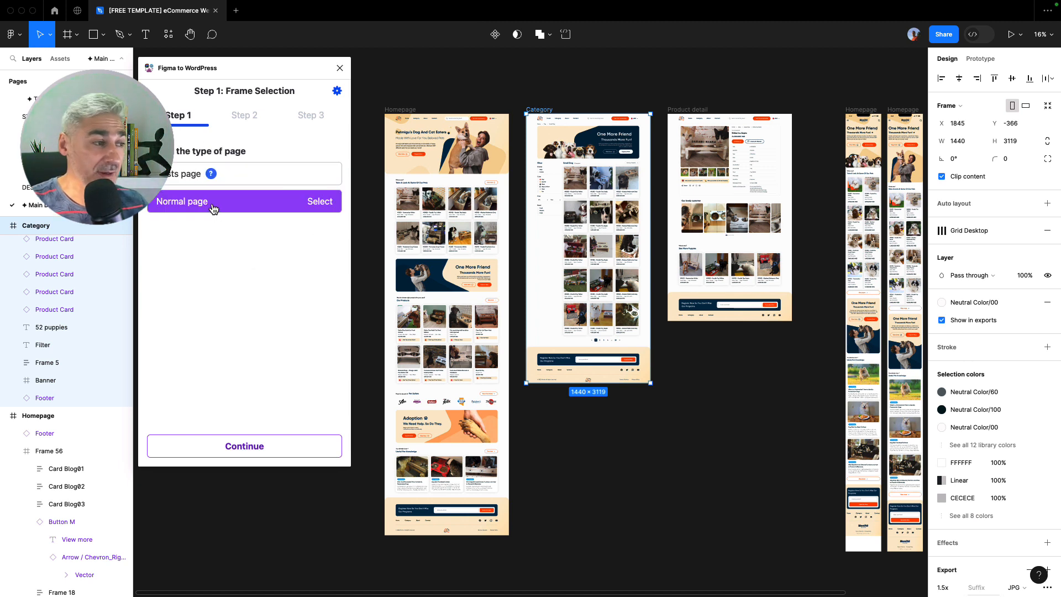
left_click(320, 201)
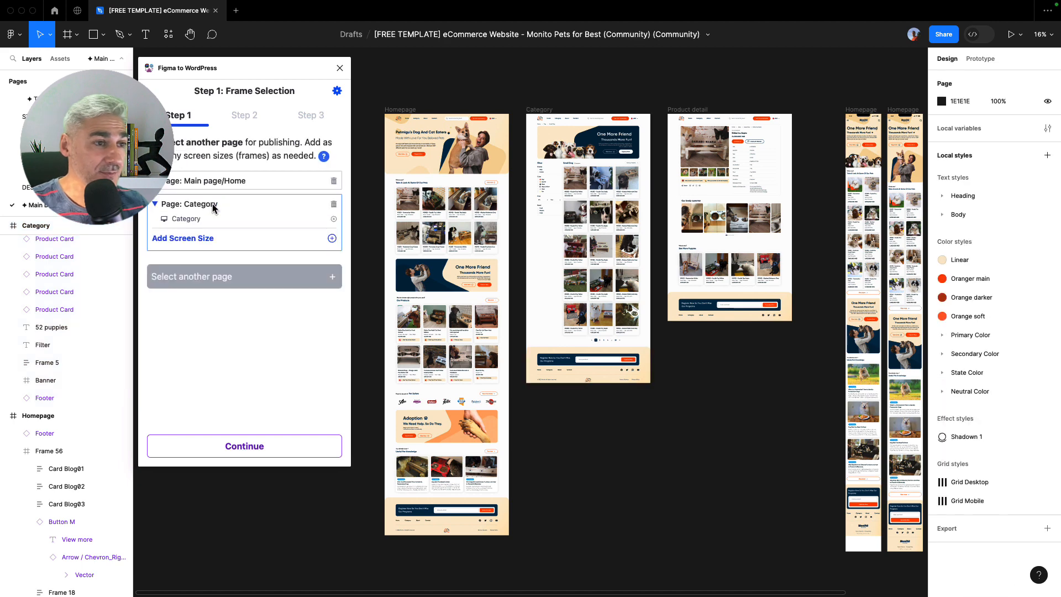
mouse_move(674, 86)
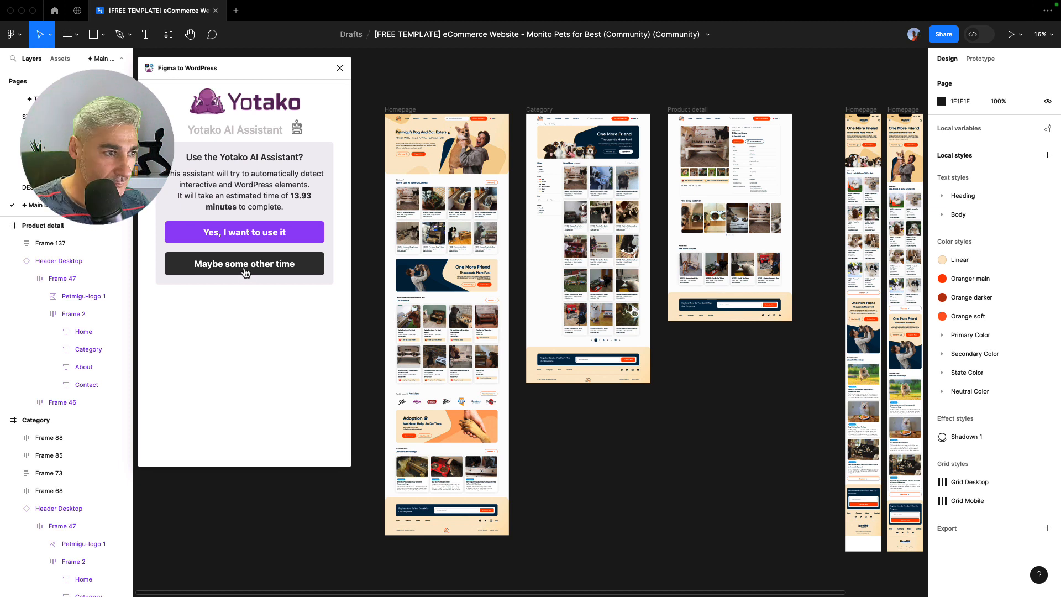
left_click(243, 231)
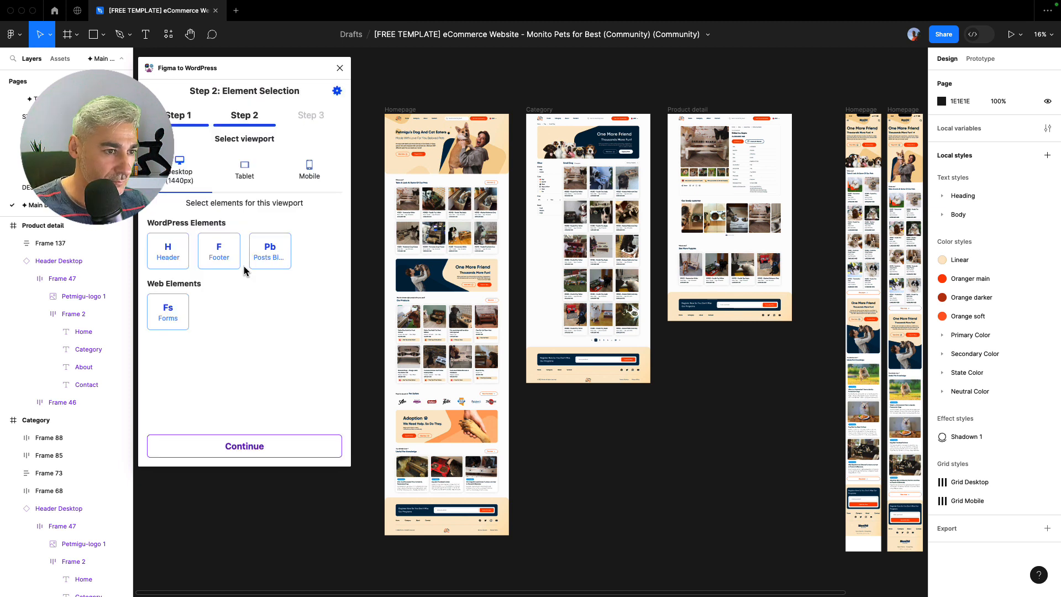
Build the WordPress site through the summary and preview it online
left_click(243, 446)
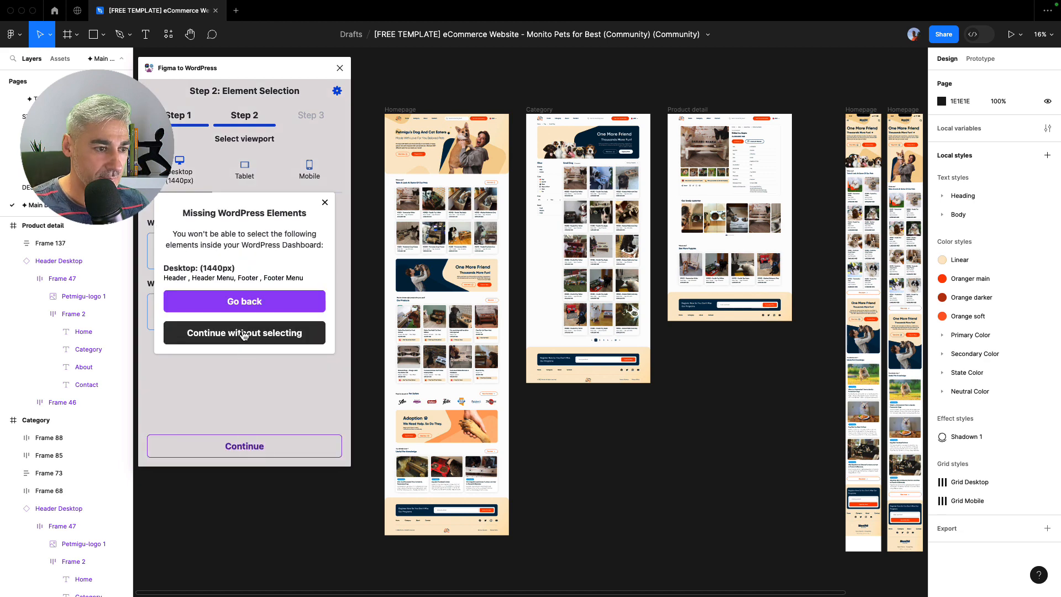
left_click(243, 332)
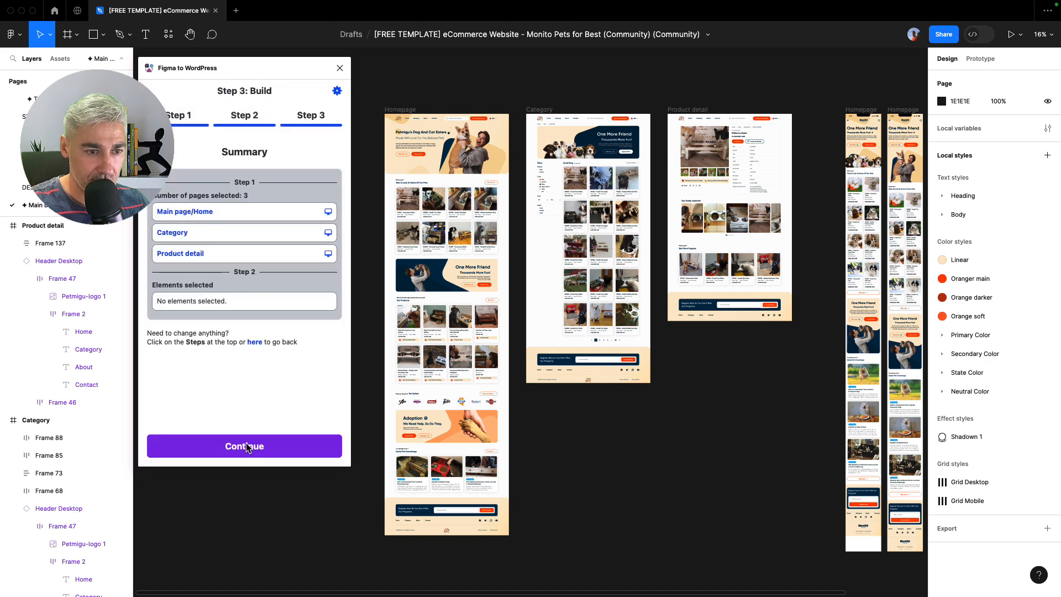
left_click(244, 446)
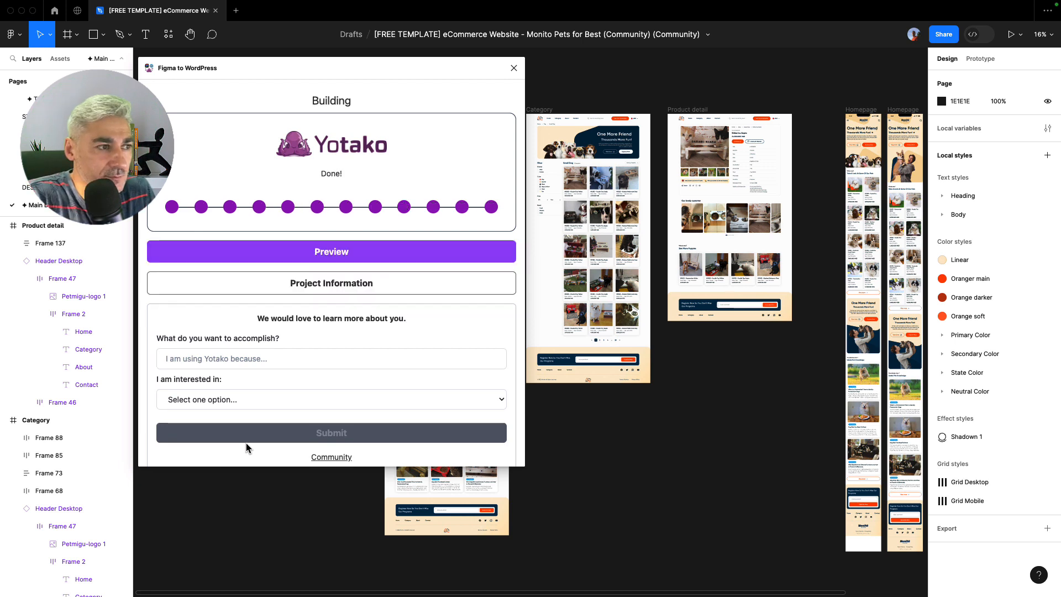
mouse_move(361, 253)
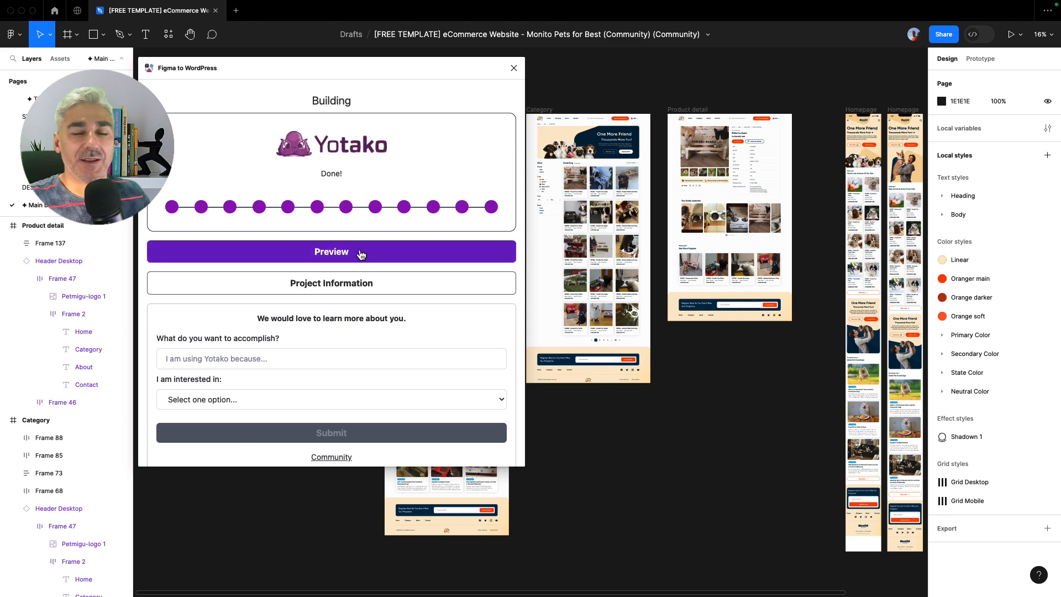
left_click(331, 251)
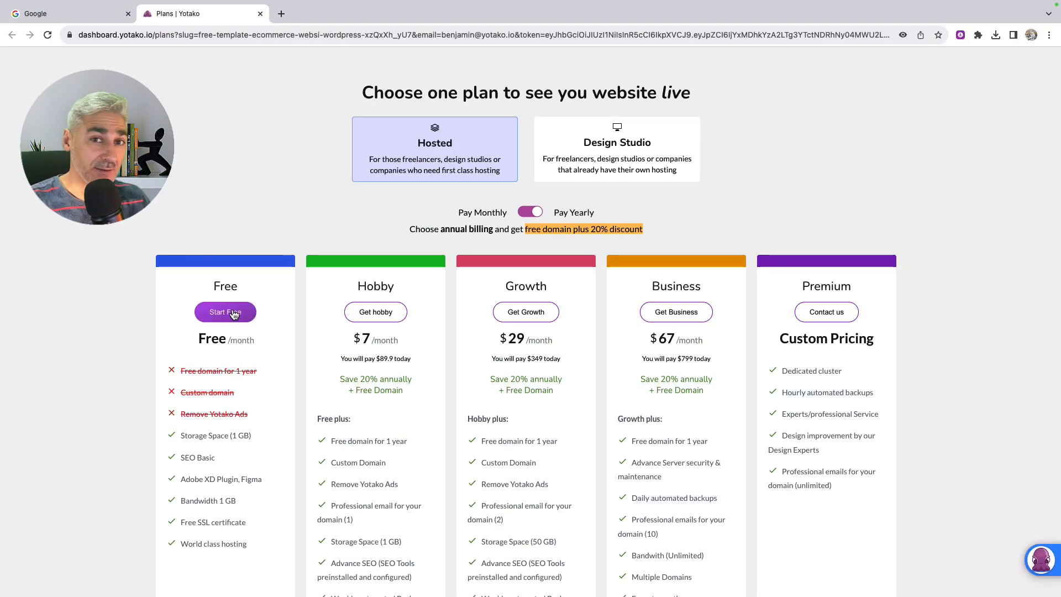
Choose the free plan and add the petmigu.yotako.com subdomain to the cart
left_click(225, 311)
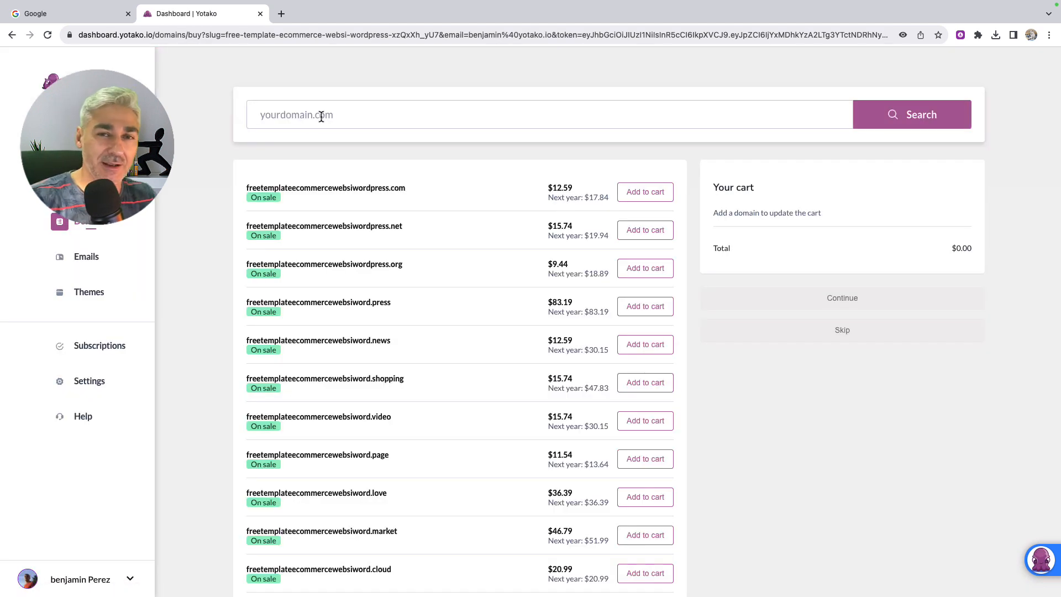
type("petmigu")
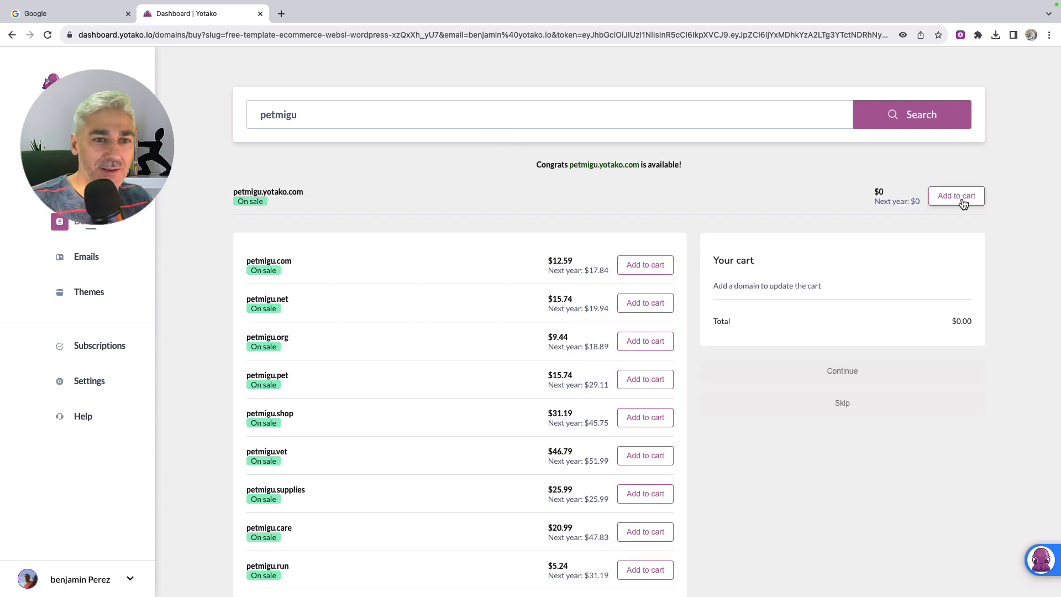
left_click(955, 196)
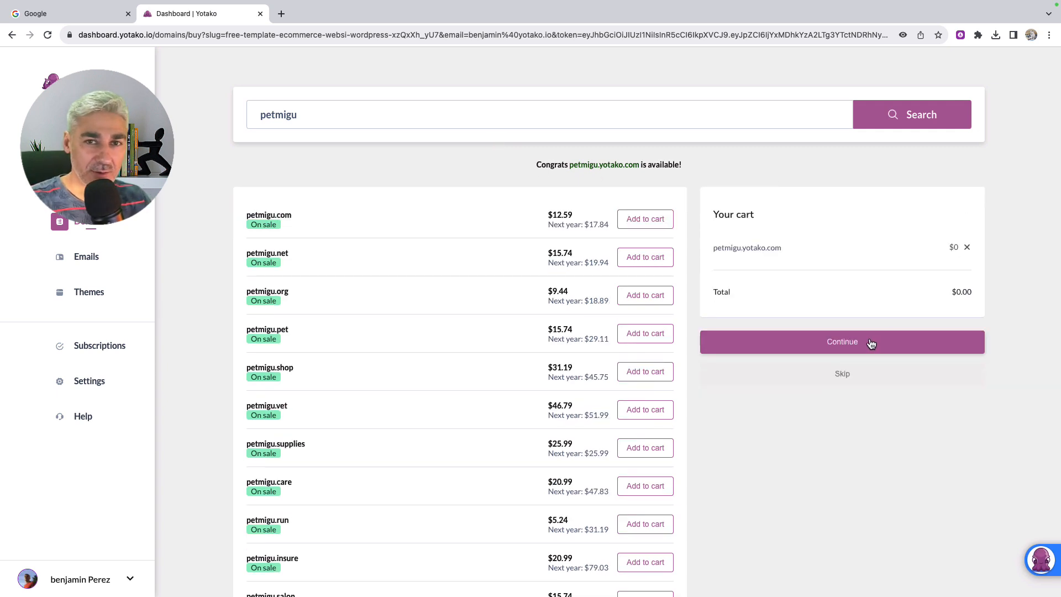
left_click(840, 341)
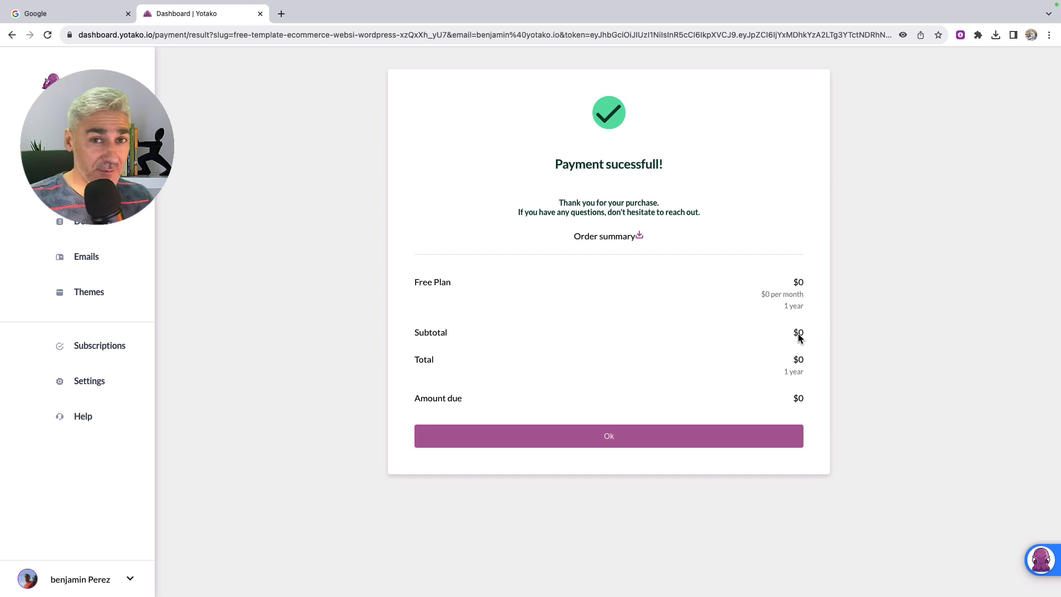
Confirm the free purchase and open the published site's details
left_click(608, 436)
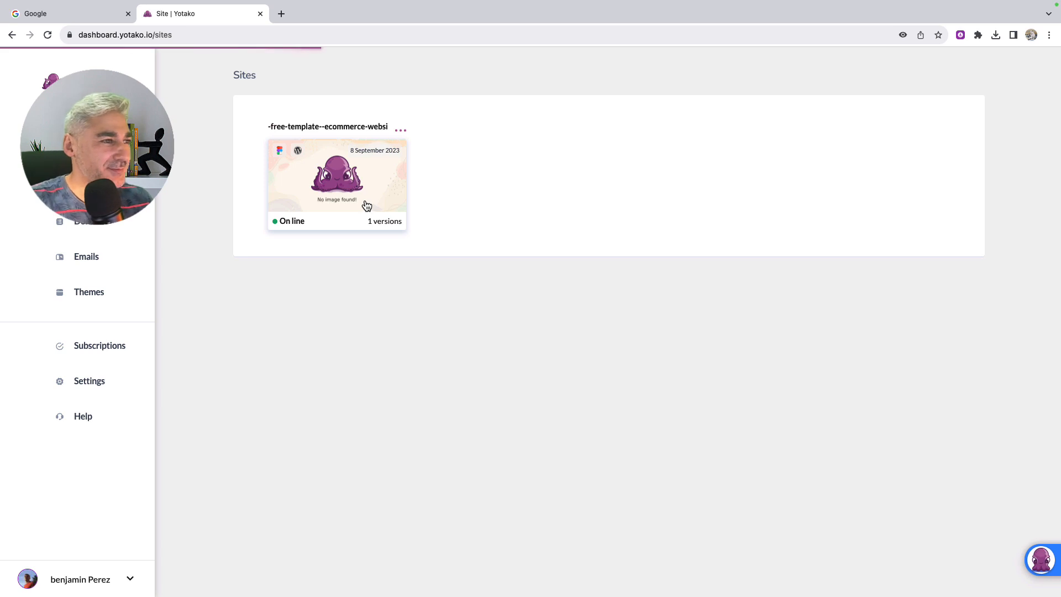
left_click(336, 177)
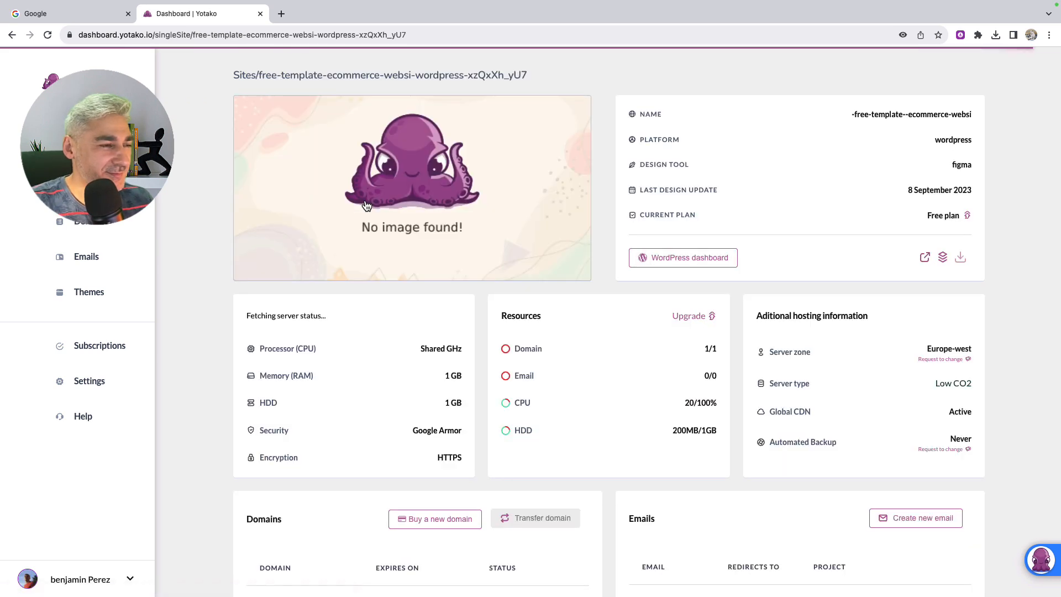
scroll("down", 3)
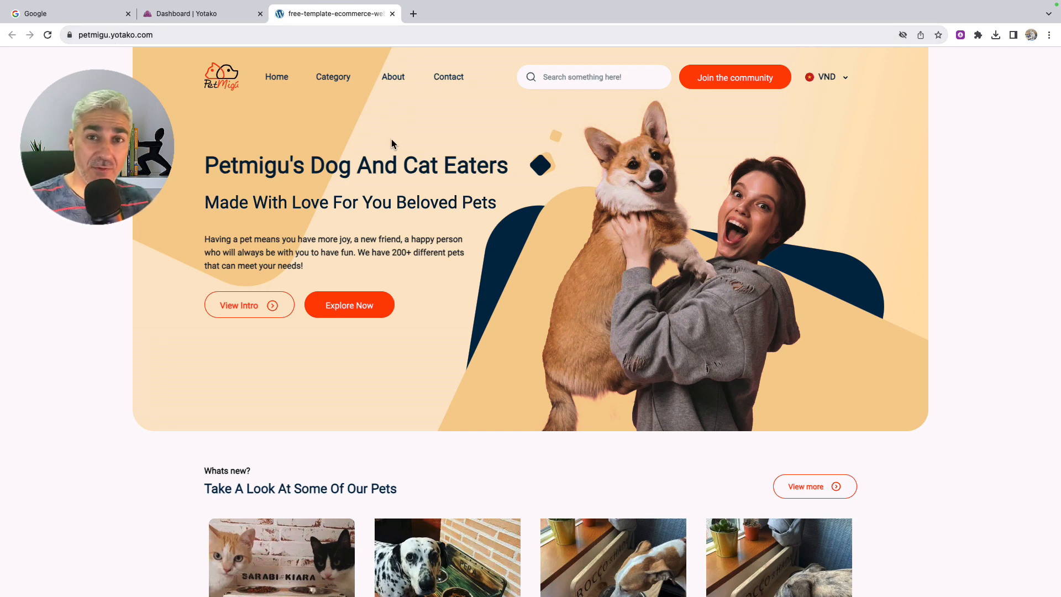
Scroll through the Petmigu homepage's pets, products, sellers and adoption sections
scroll("down", 3)
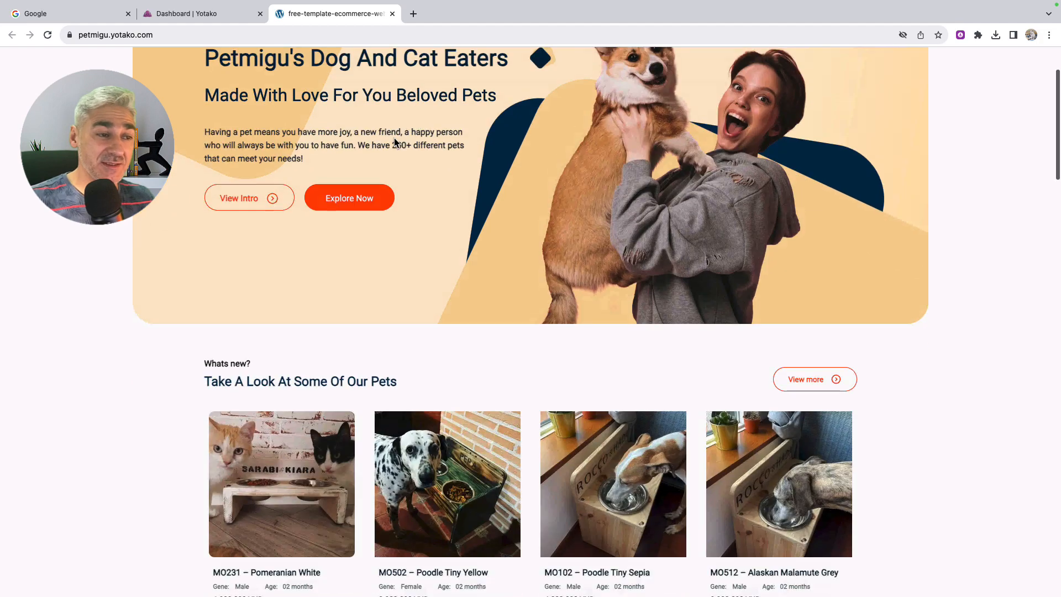
scroll("down", 3)
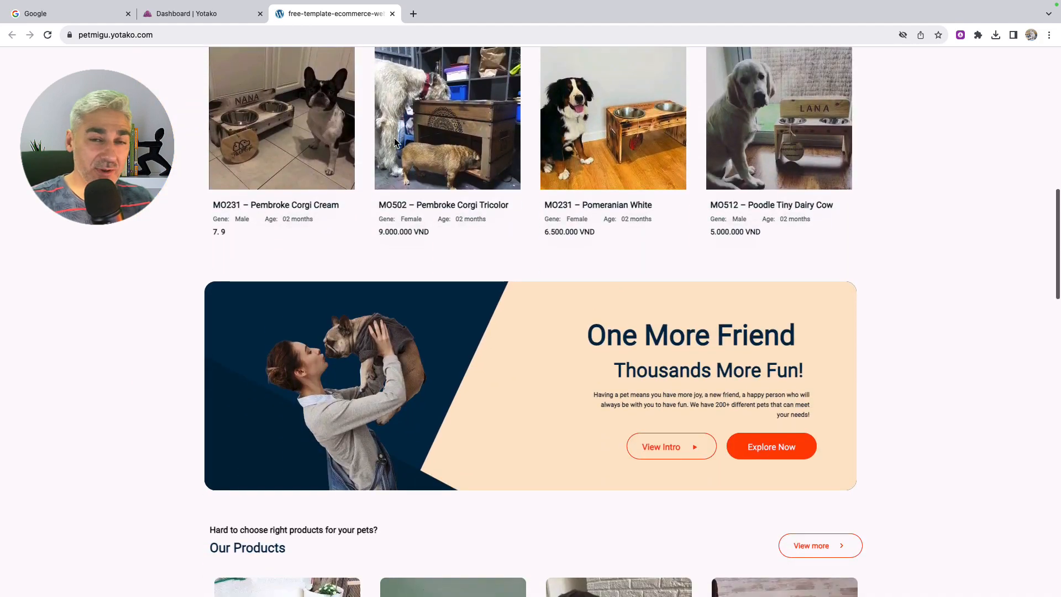
scroll("down", 3)
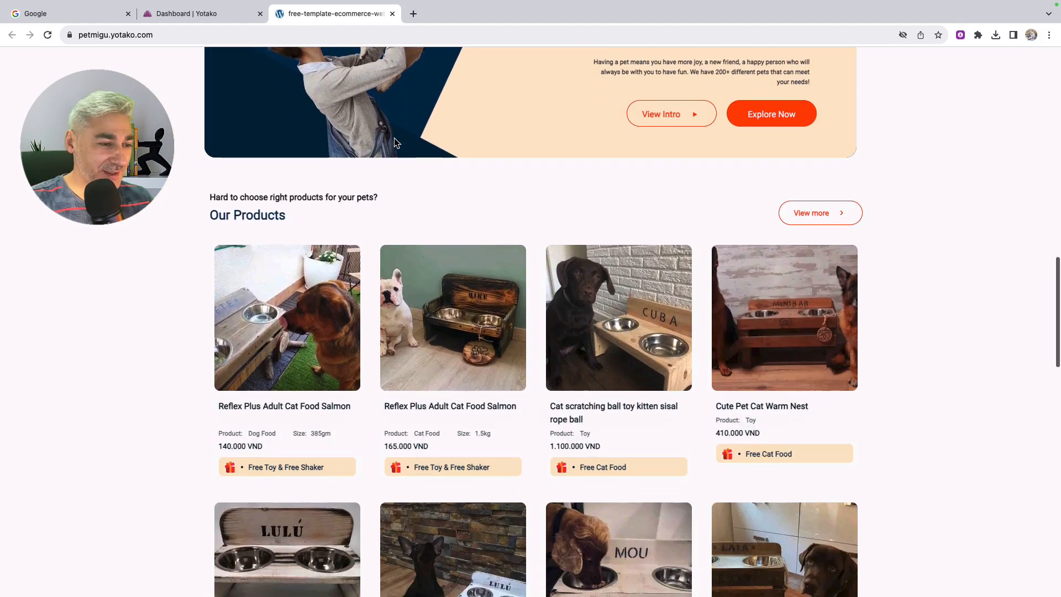
scroll("down", 3)
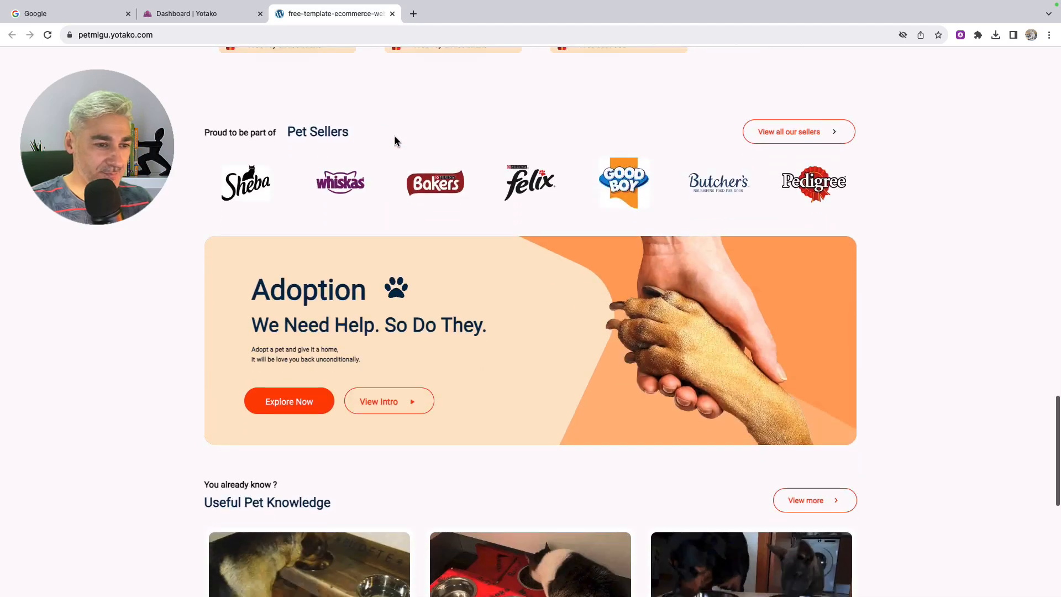
scroll("down", 3)
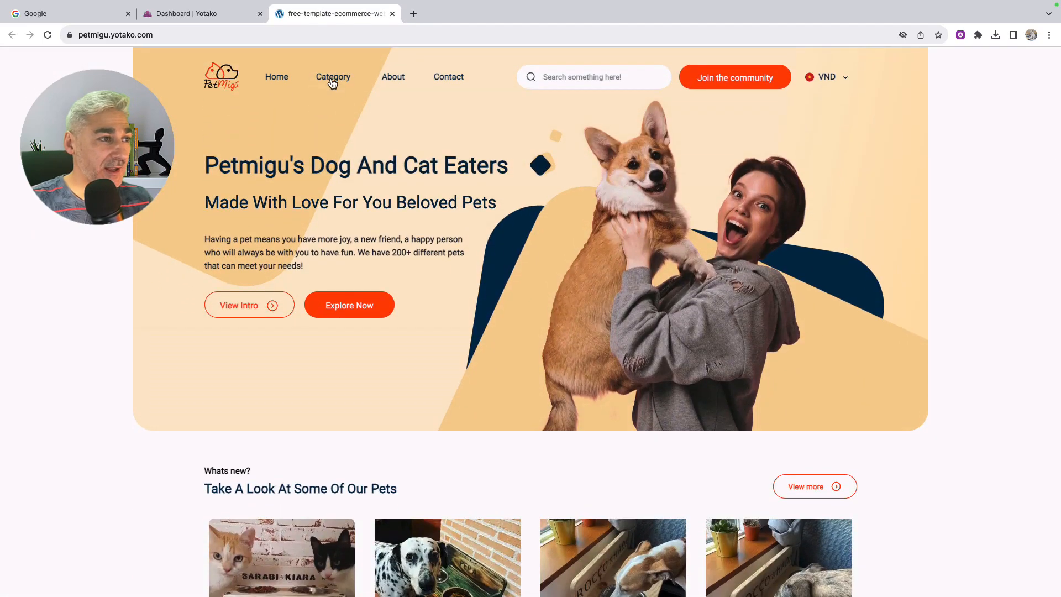
Open and scroll the live Category page listing Small Dog puppies
left_click(332, 76)
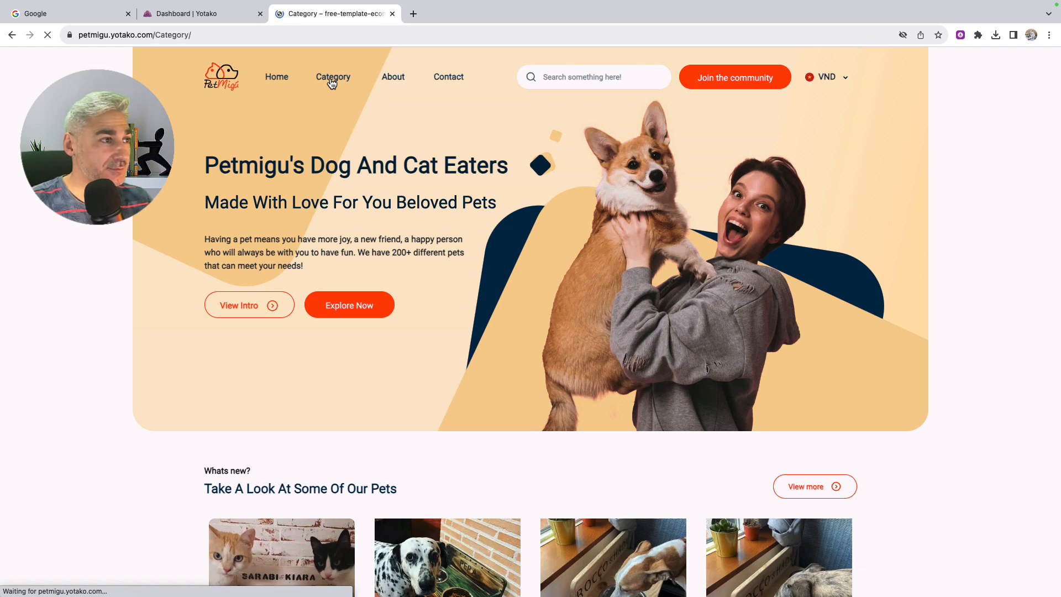
left_click(333, 77)
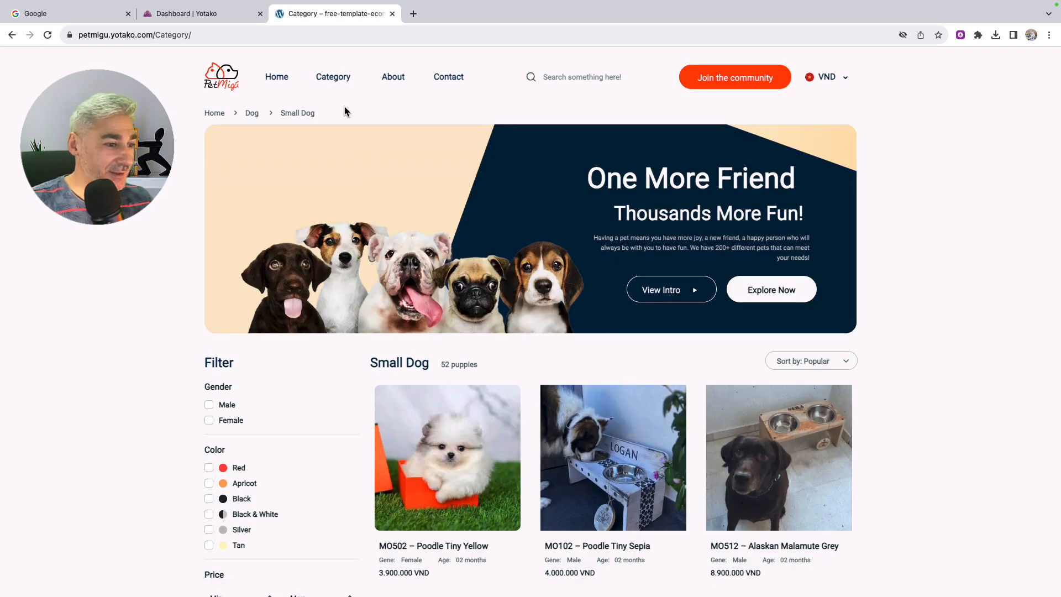
scroll("down", 3)
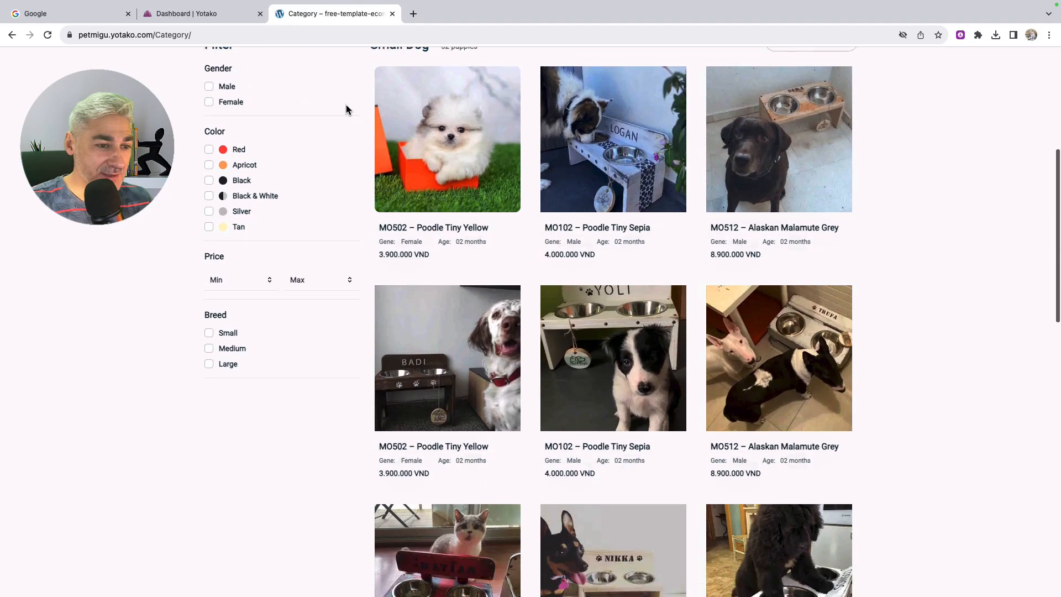
scroll("down", 3)
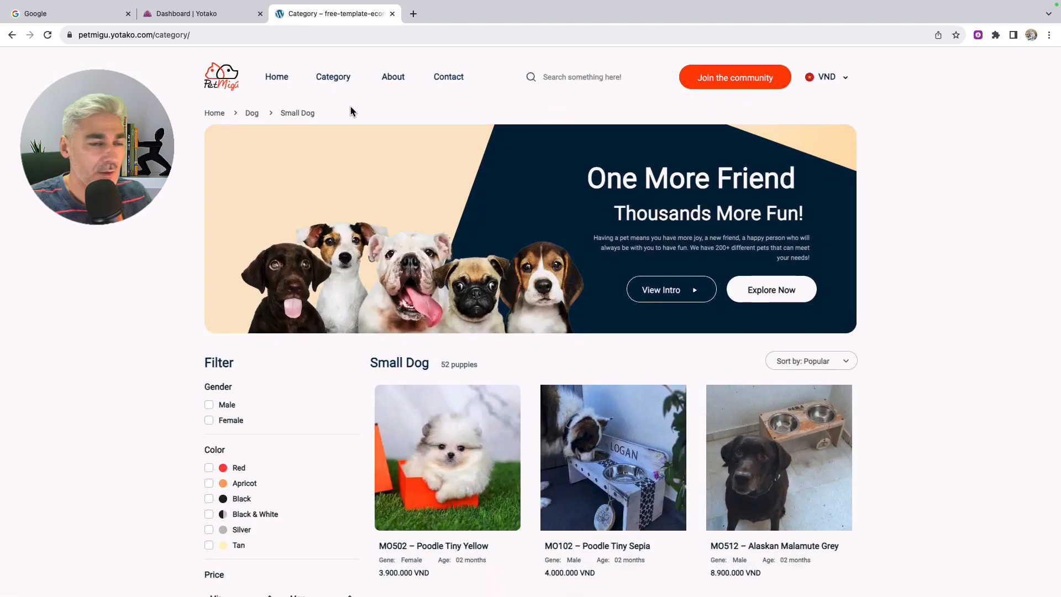
Return home and browse the first pet's product detail page
left_click(276, 76)
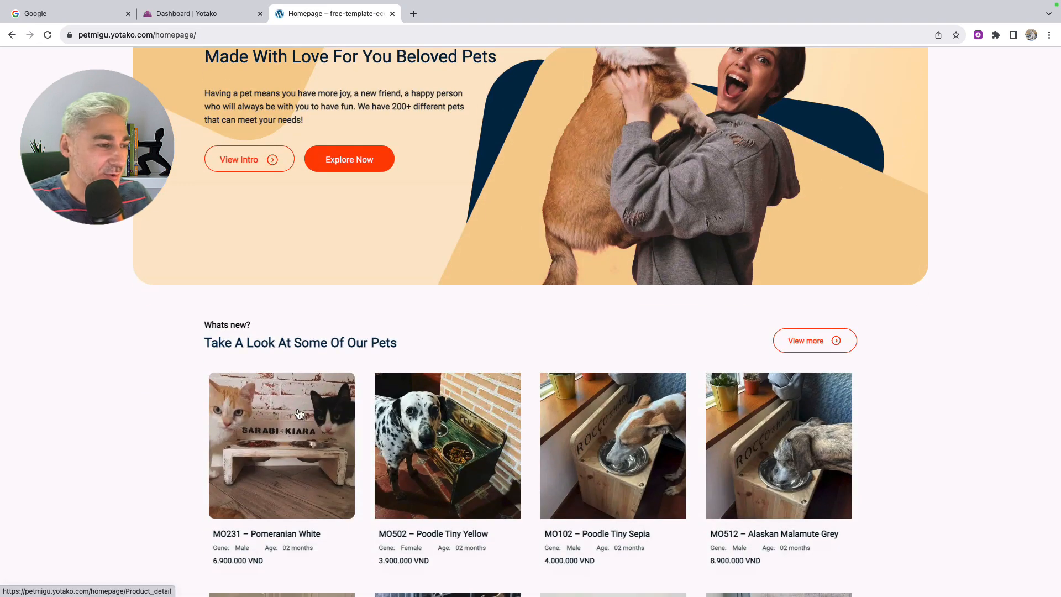
left_click(281, 444)
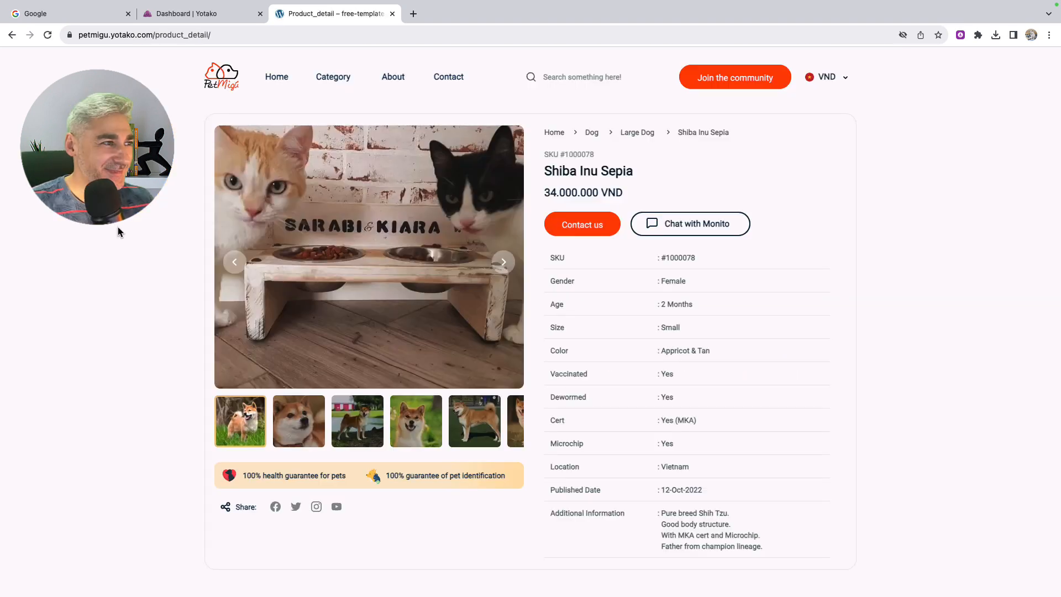
scroll("down", 3)
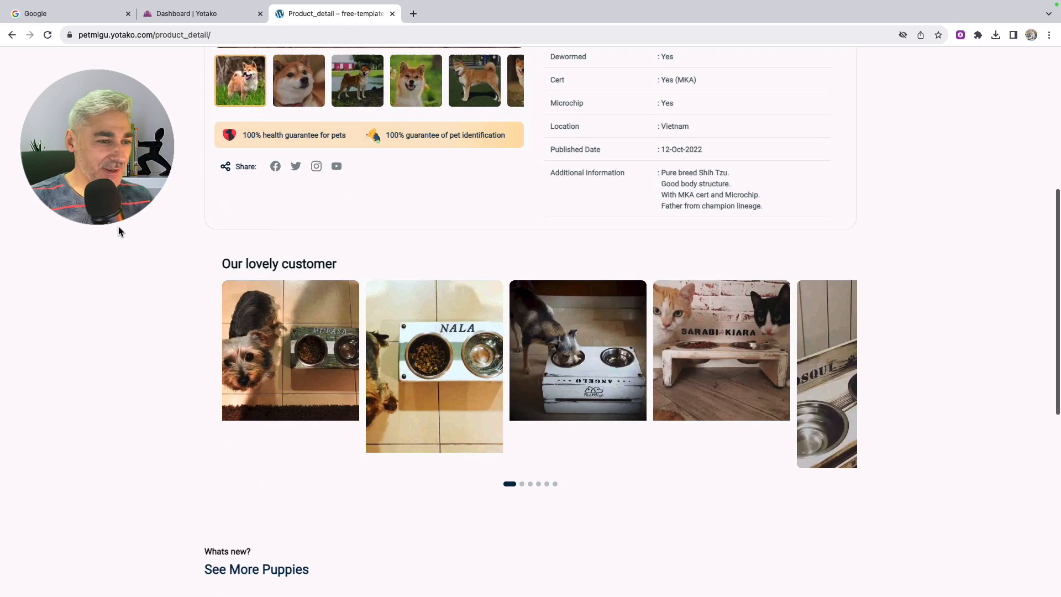